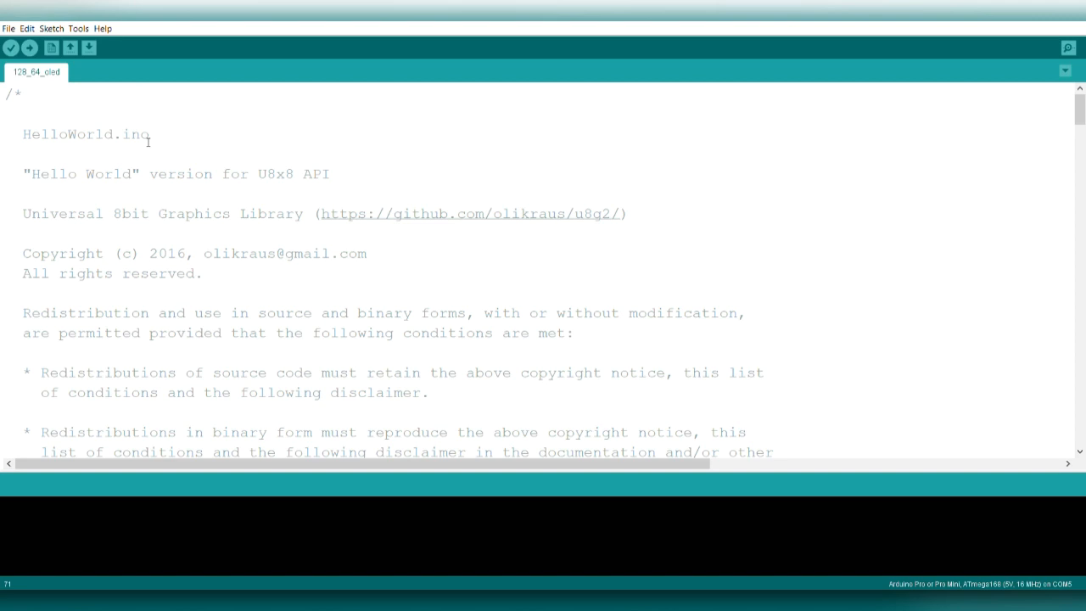
mouse_move(333, 218)
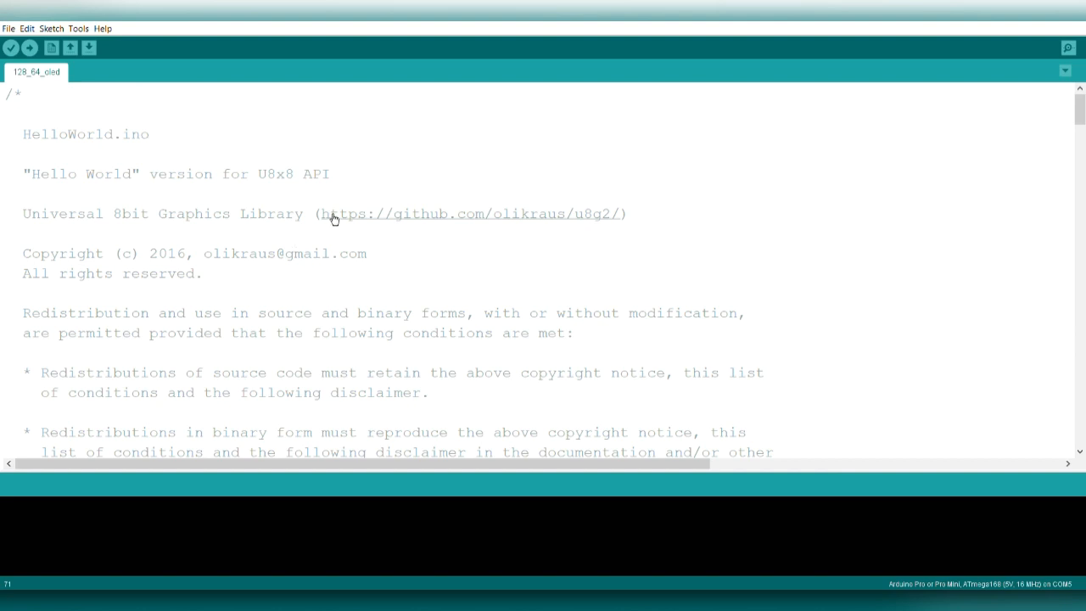
- Review the constructor list and loop code, then start compiling and uploading the HelloWorld sketch to the board
left_click_drag(323, 213, 594, 213)
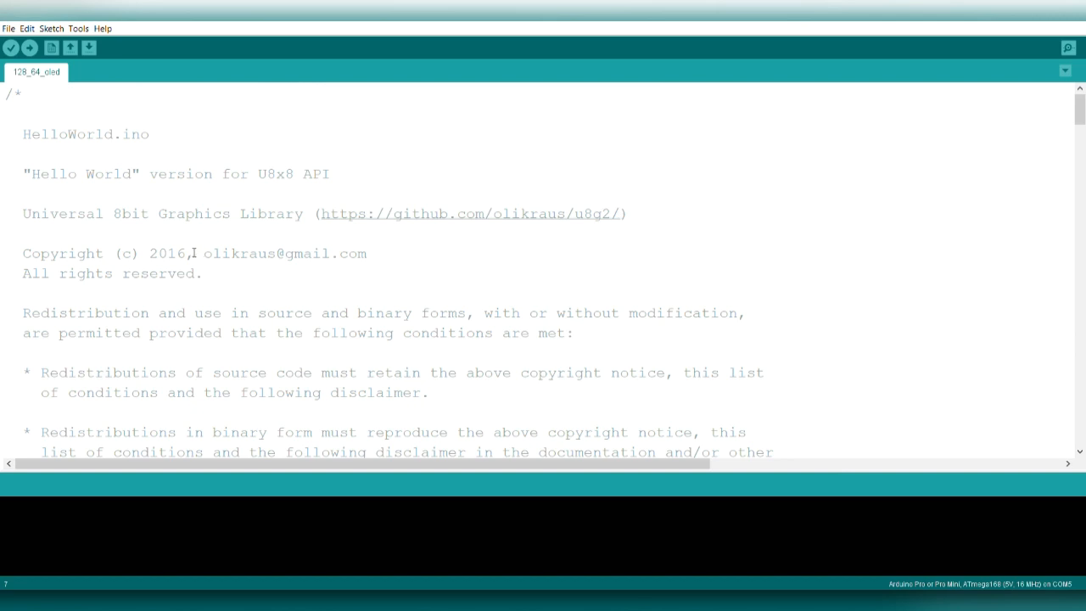
mouse_move(15, 40)
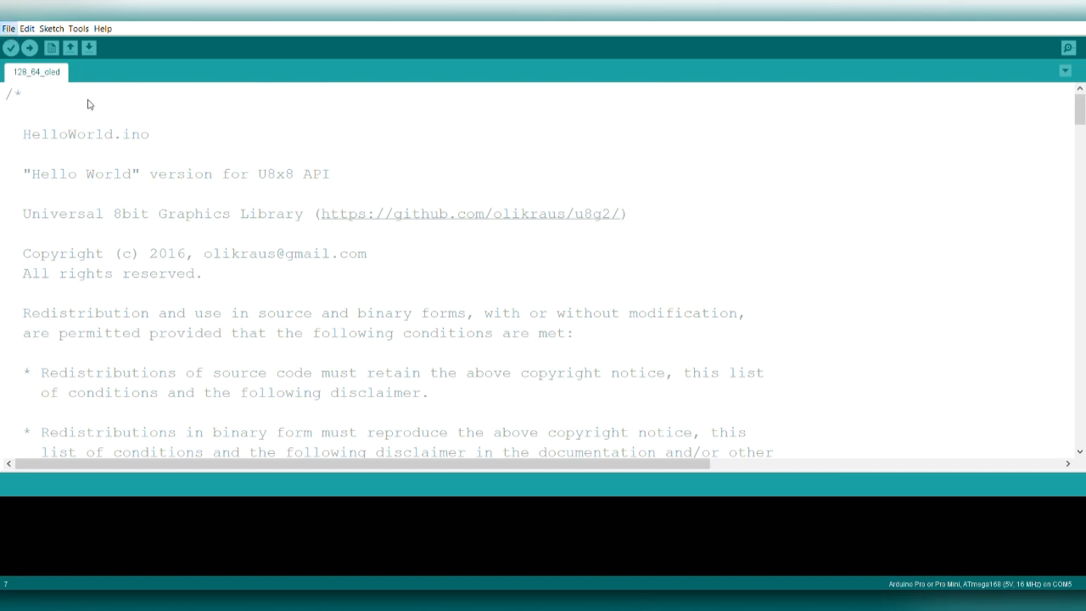
mouse_move(197, 526)
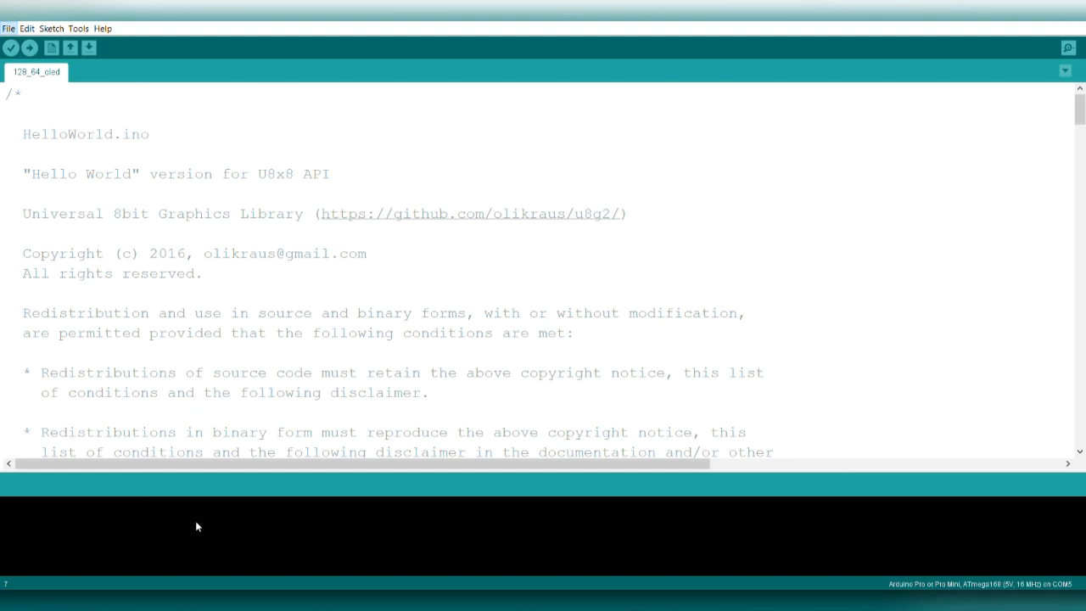
mouse_move(331, 547)
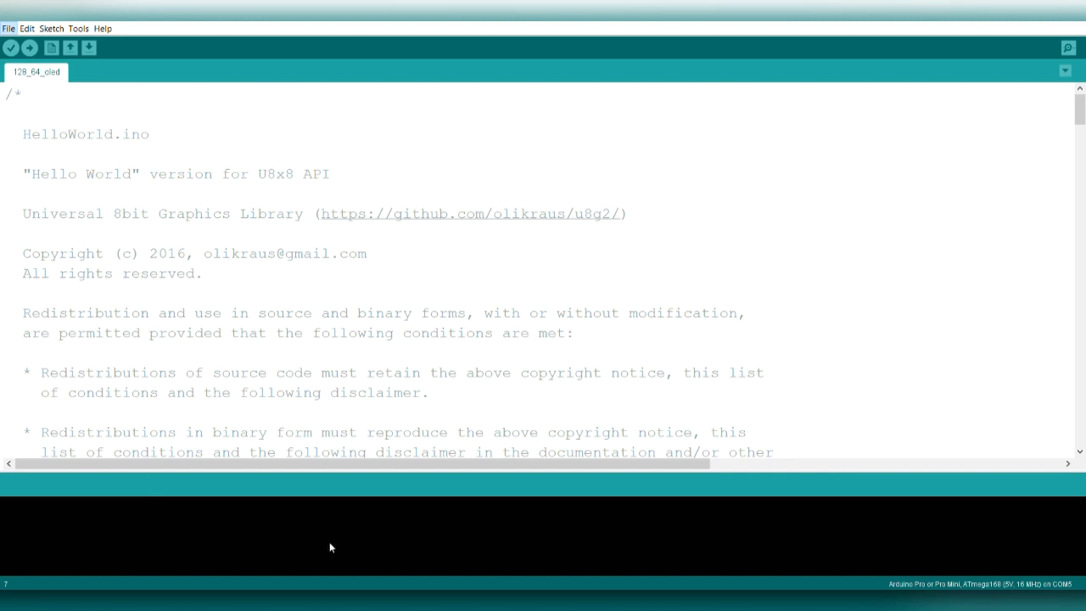
mouse_move(418, 577)
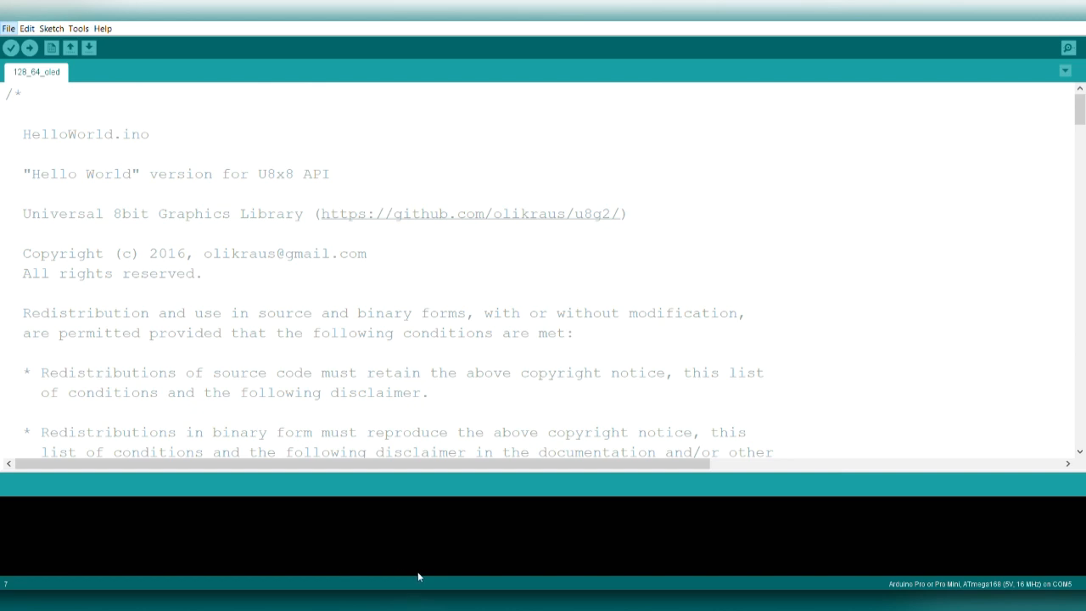
mouse_move(423, 489)
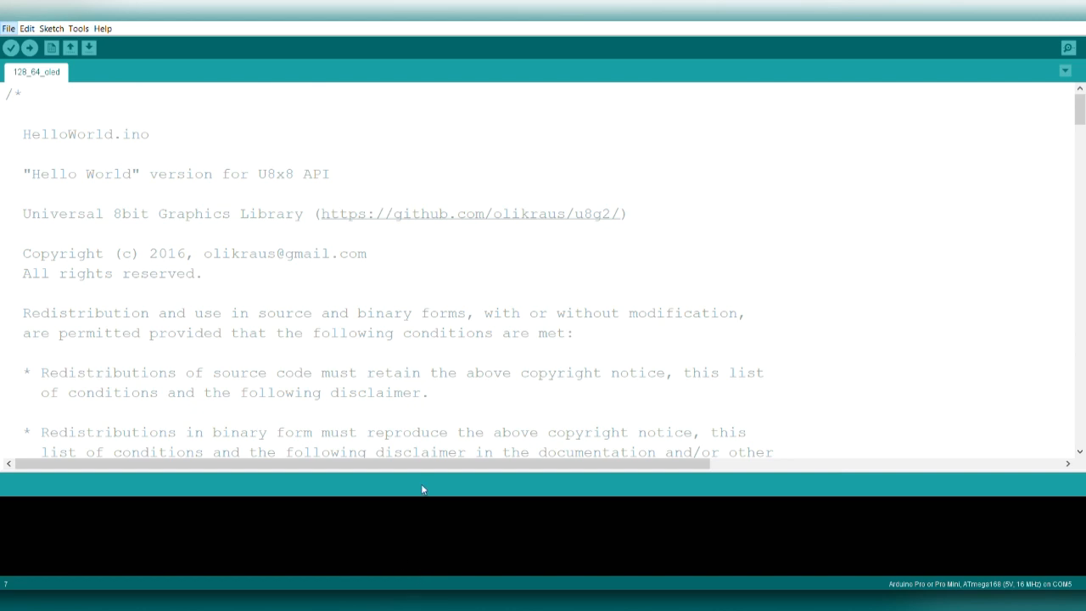
scroll("down", 3)
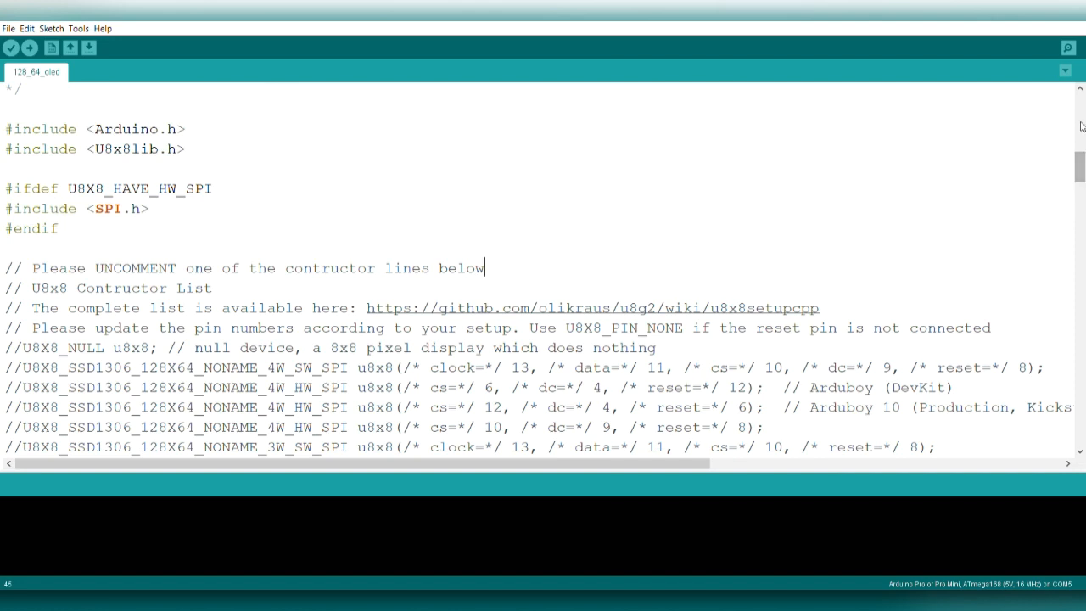
scroll("down", 3)
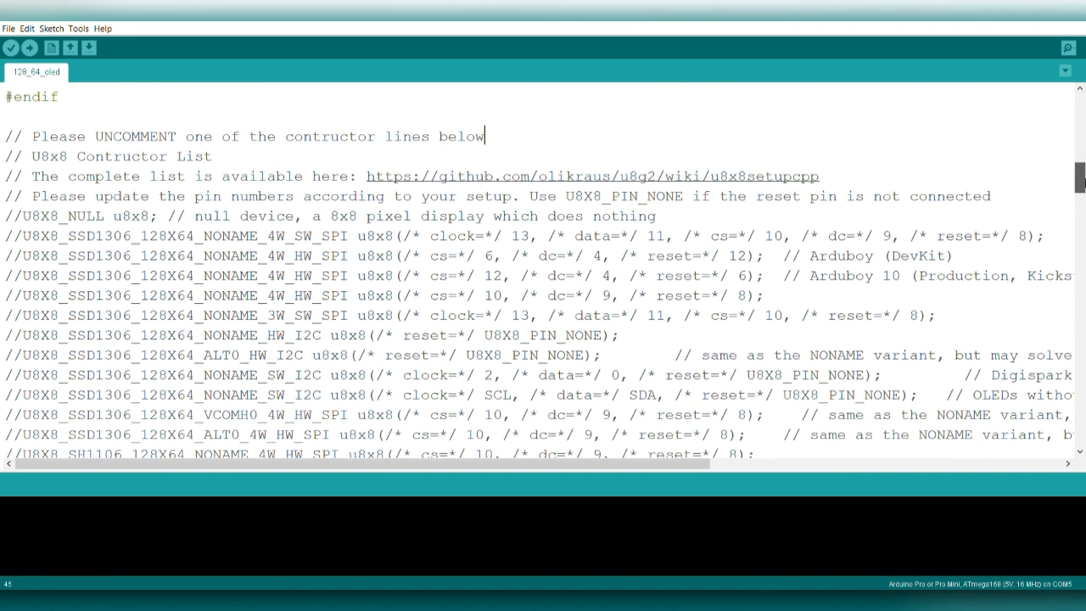
scroll("down", 3)
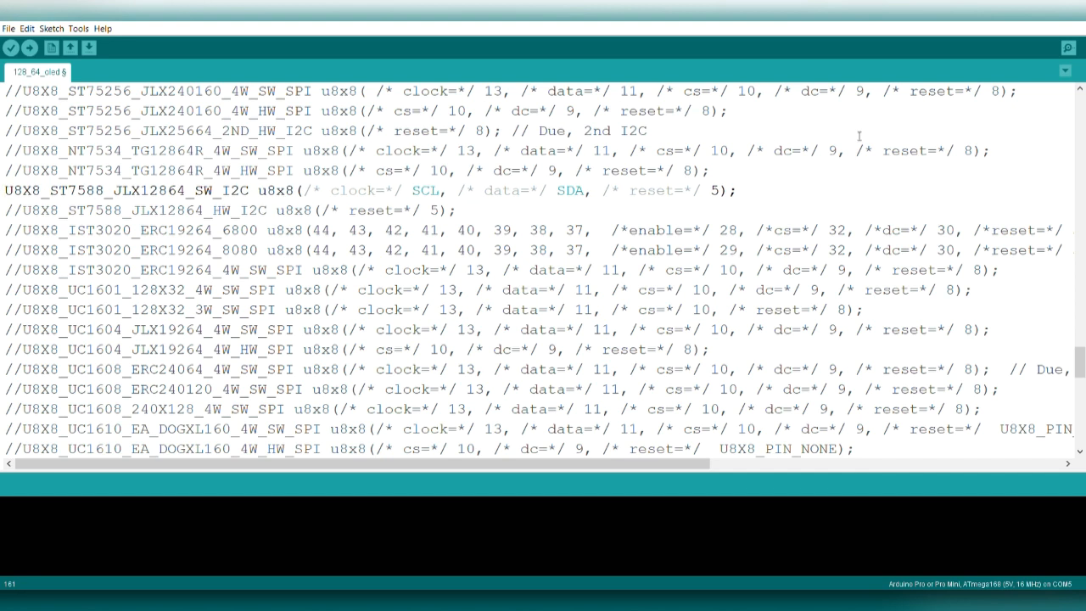
scroll("down", 3)
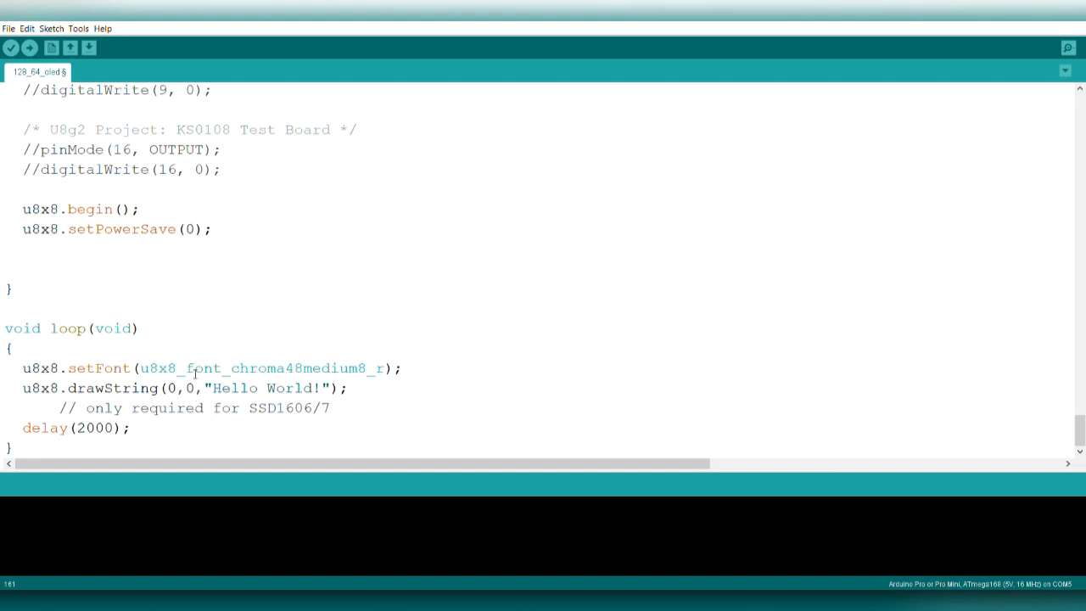
left_click(28, 47)
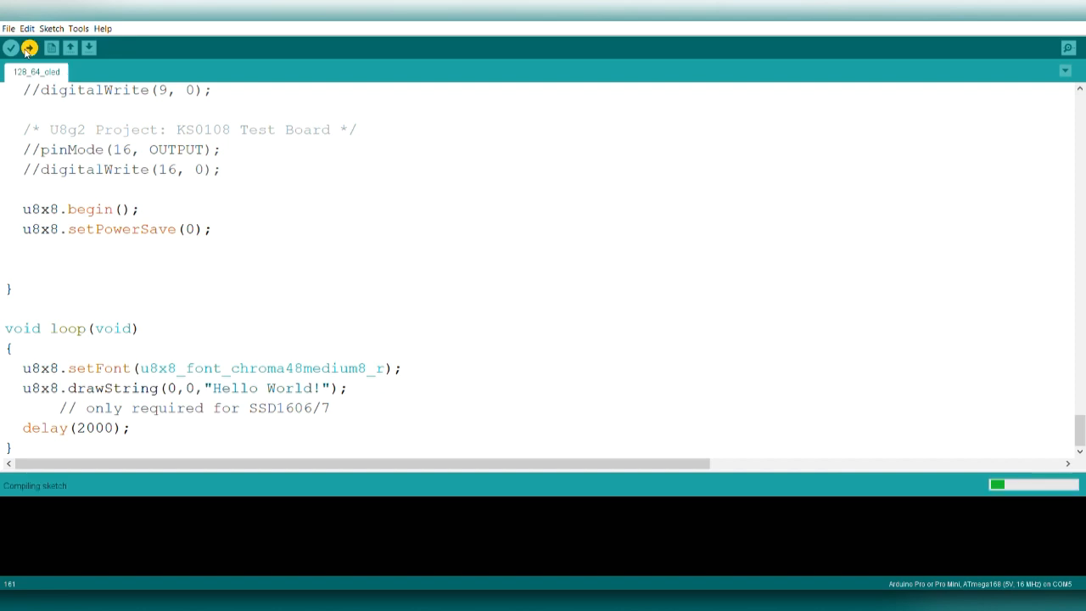